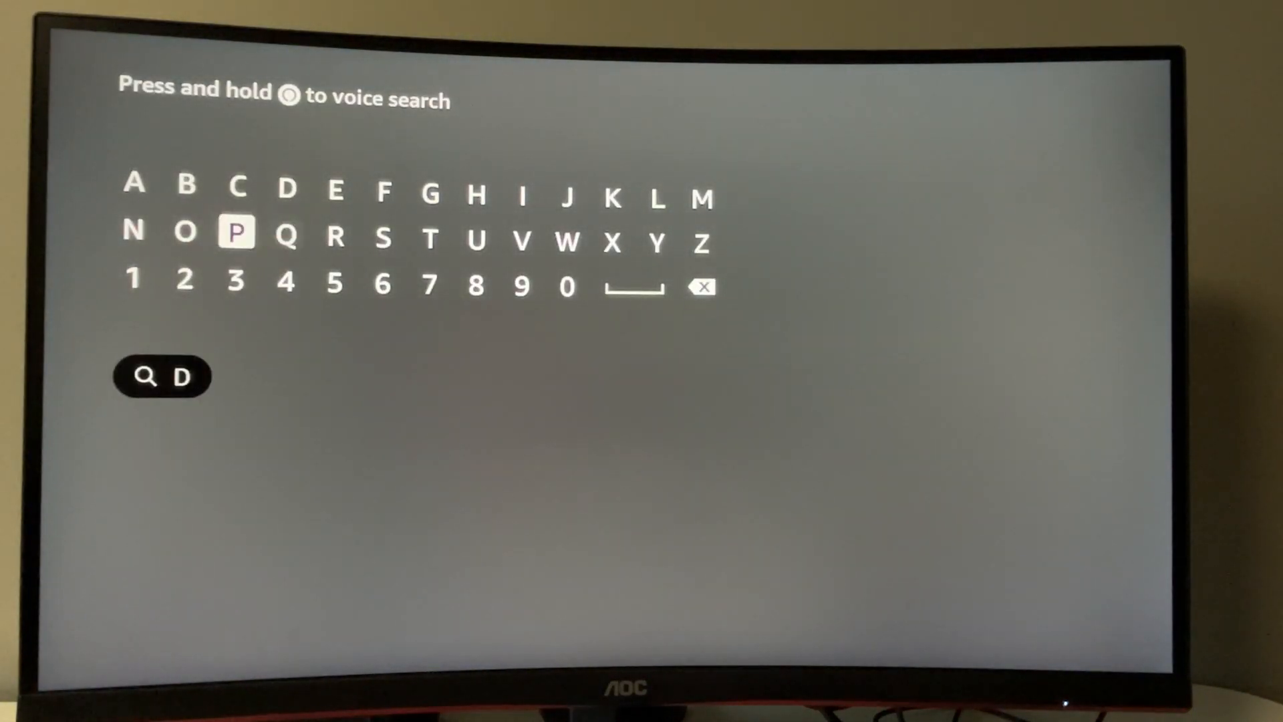
- Leave the 'Do' search that listed Downloader and return to the Fire TV home screen
{"action": "left_click", "coordinate": [184, 231]}
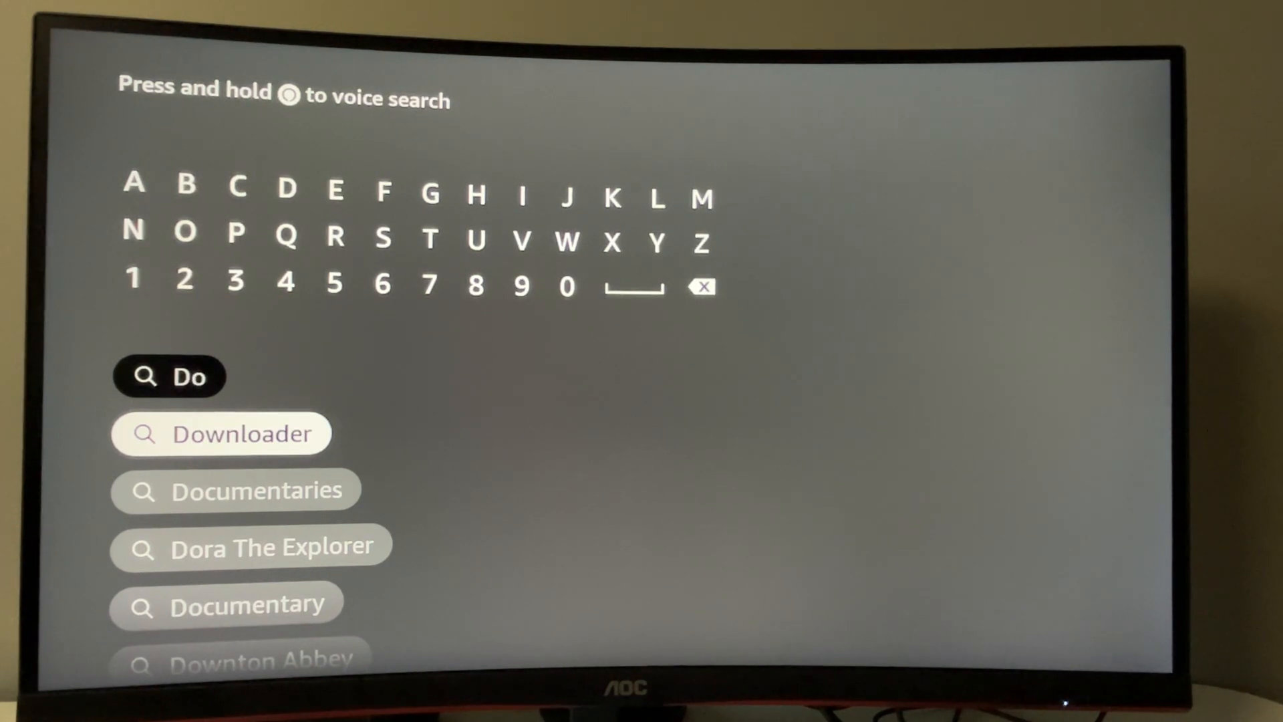
{"action": "left_click", "coordinate": [243, 433]}
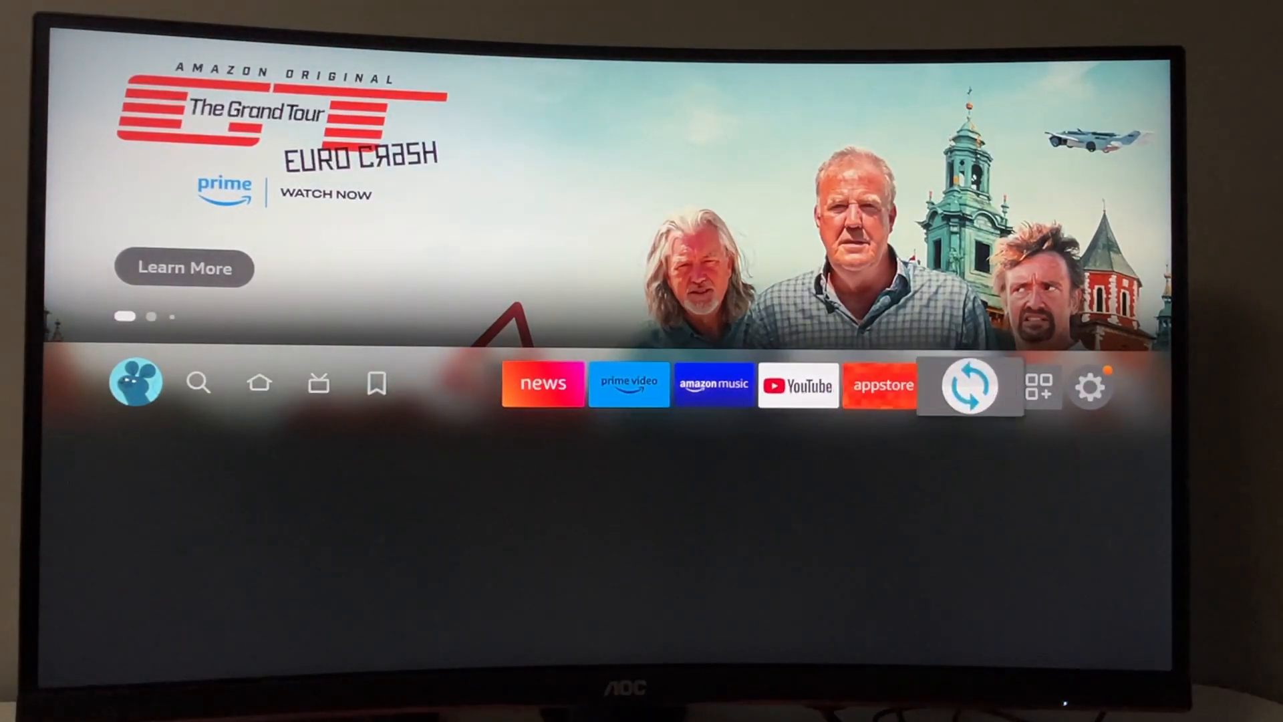
- Reach Developer options under Settings > My Fire TV
{"action": "left_click", "coordinate": [1090, 384]}
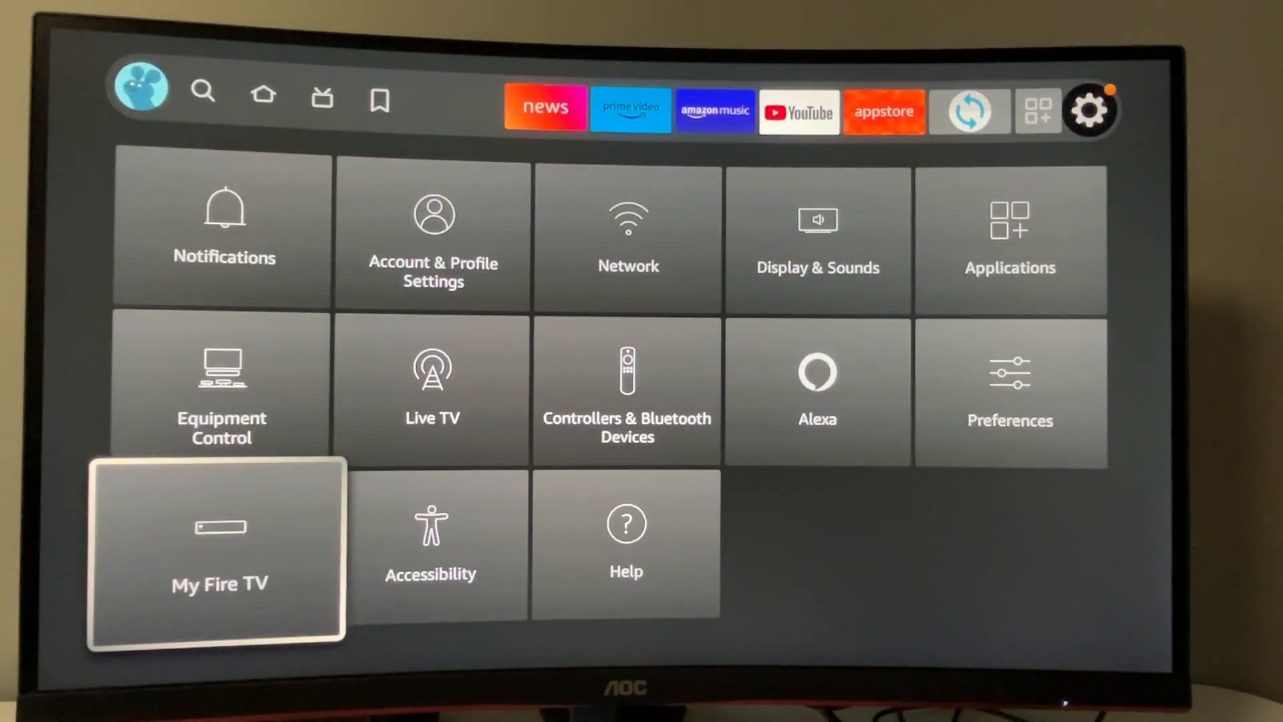
{"action": "left_click", "coordinate": [218, 552]}
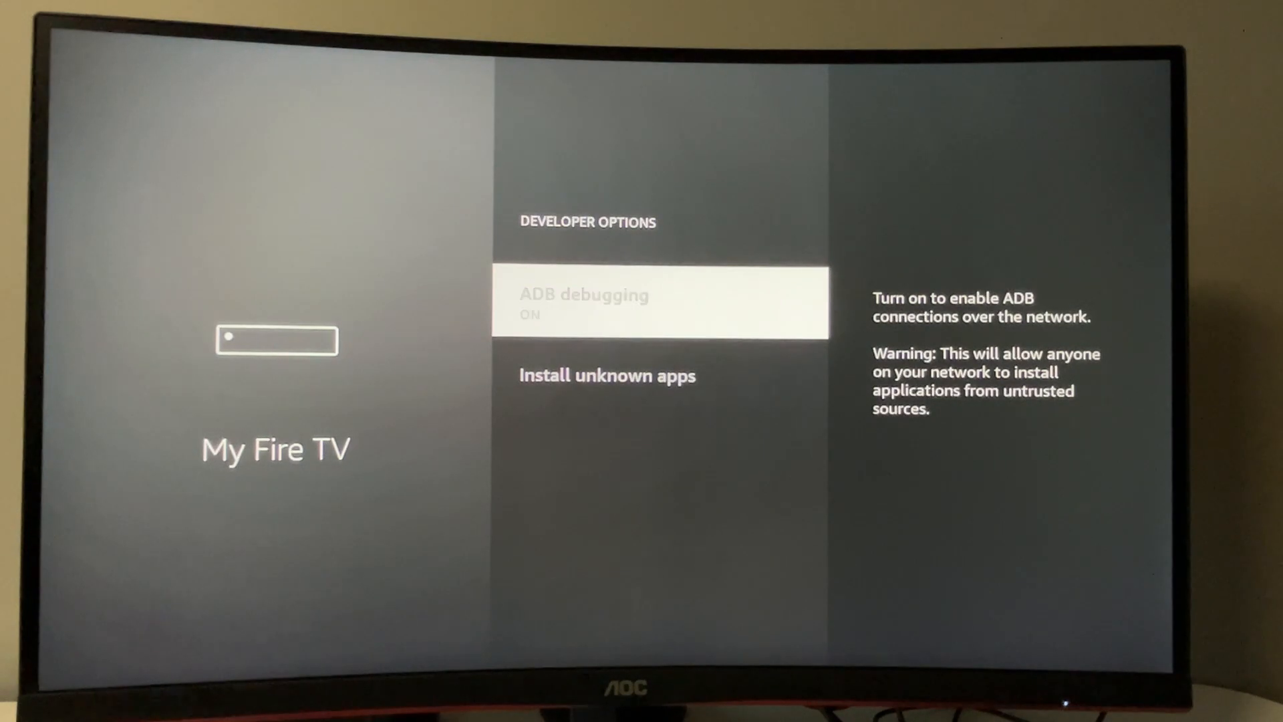
{"action": "scroll", "scroll_direction": "down", "scroll_amount": 3}
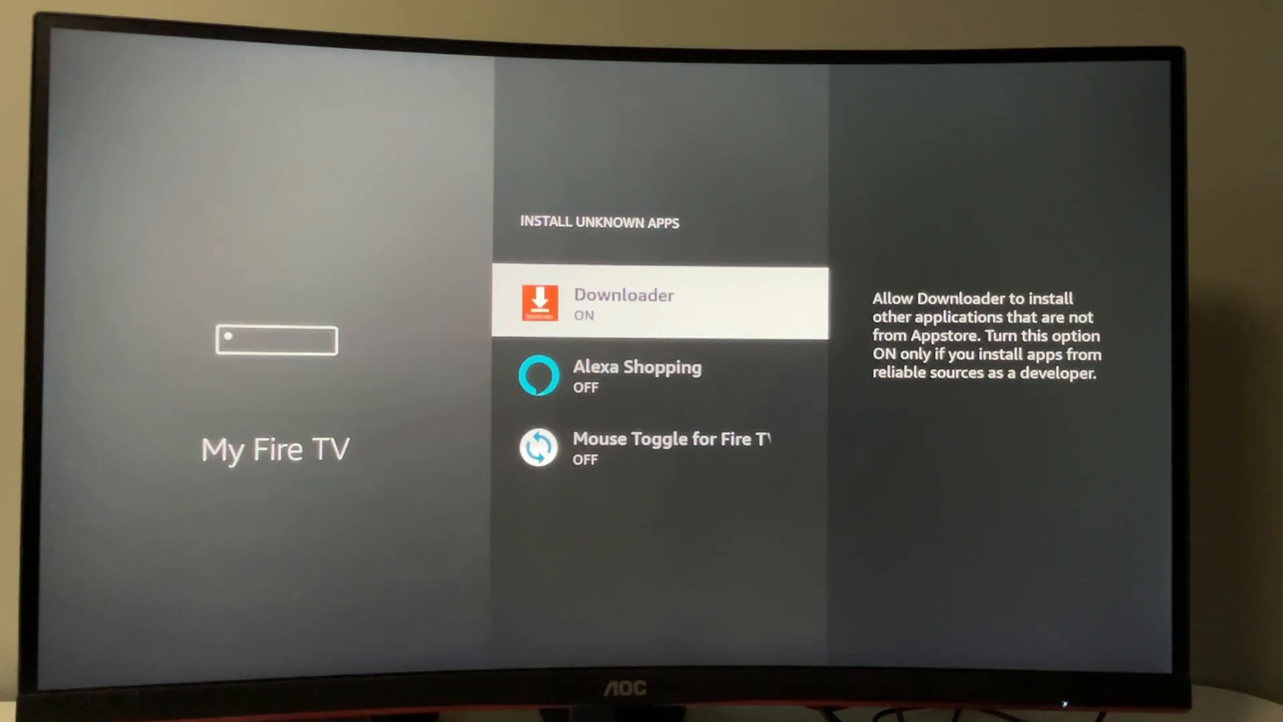
{"action": "key", "text": "Back"}
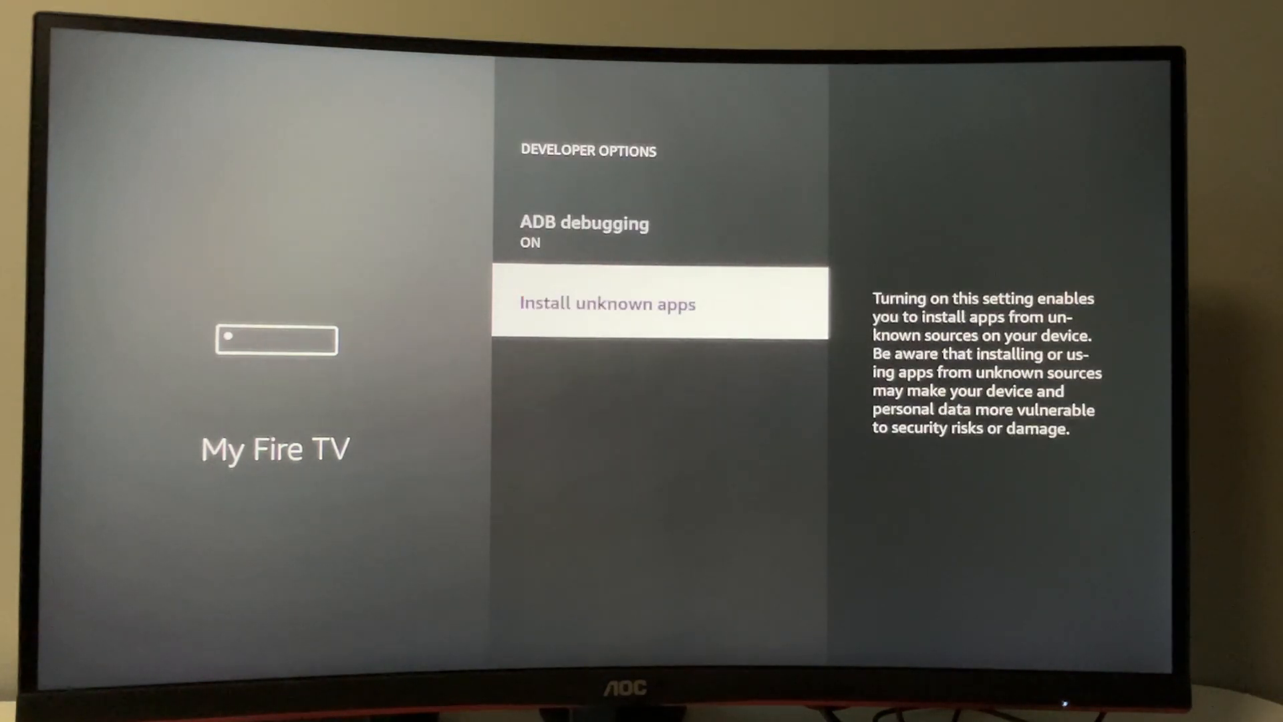
{"action": "key", "text": "Back"}
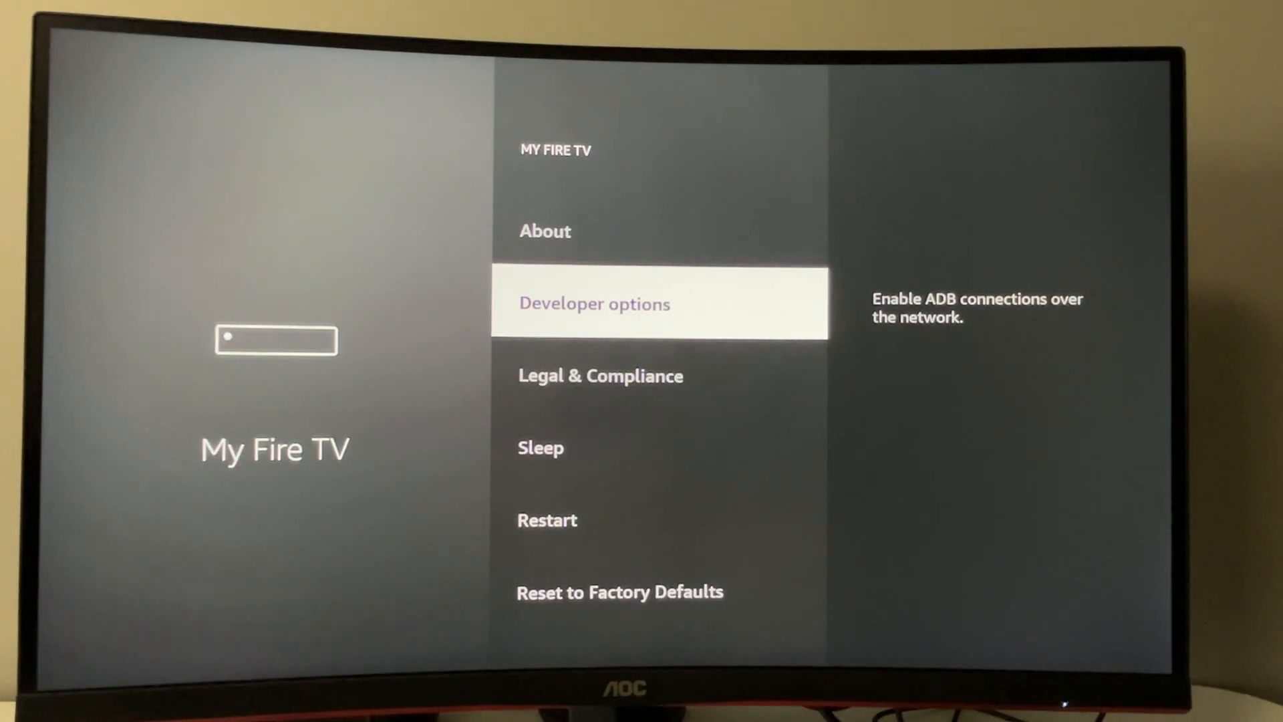
{"action": "key", "text": "Up"}
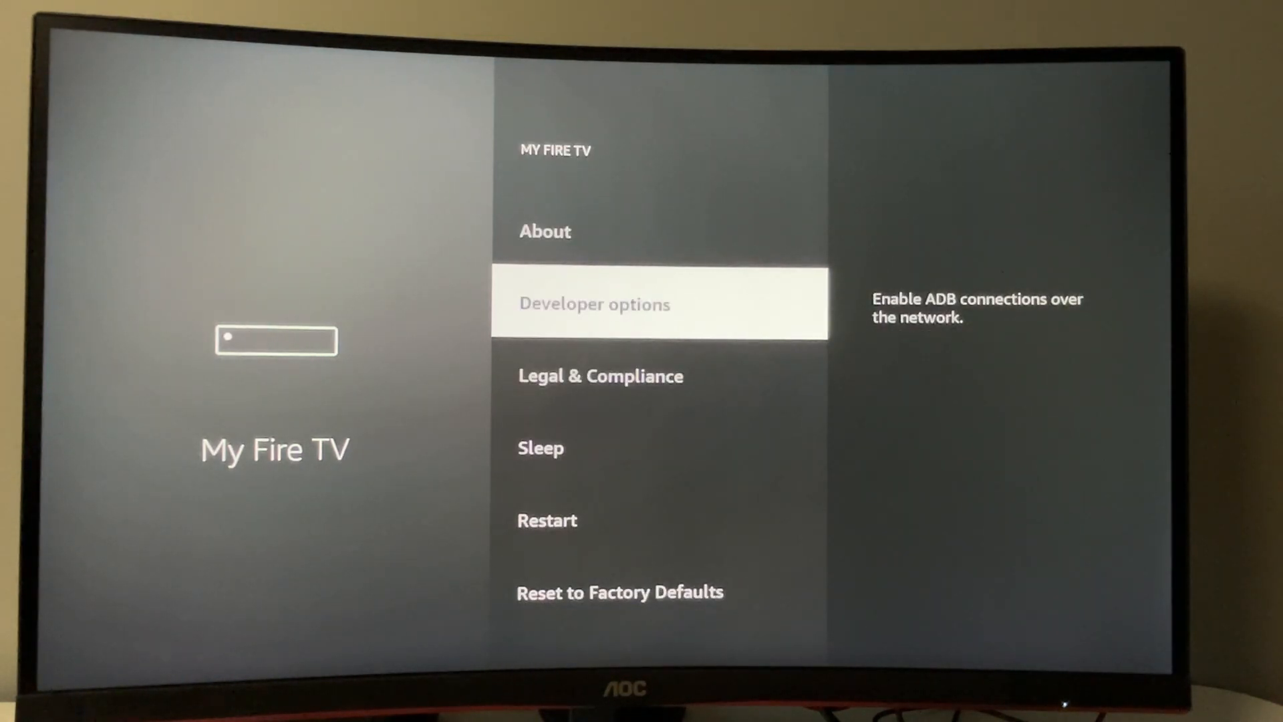
- Turn Install unknown apps ON for Downloader and start entering an address in Downloader
{"action": "left_click", "coordinate": [659, 303]}
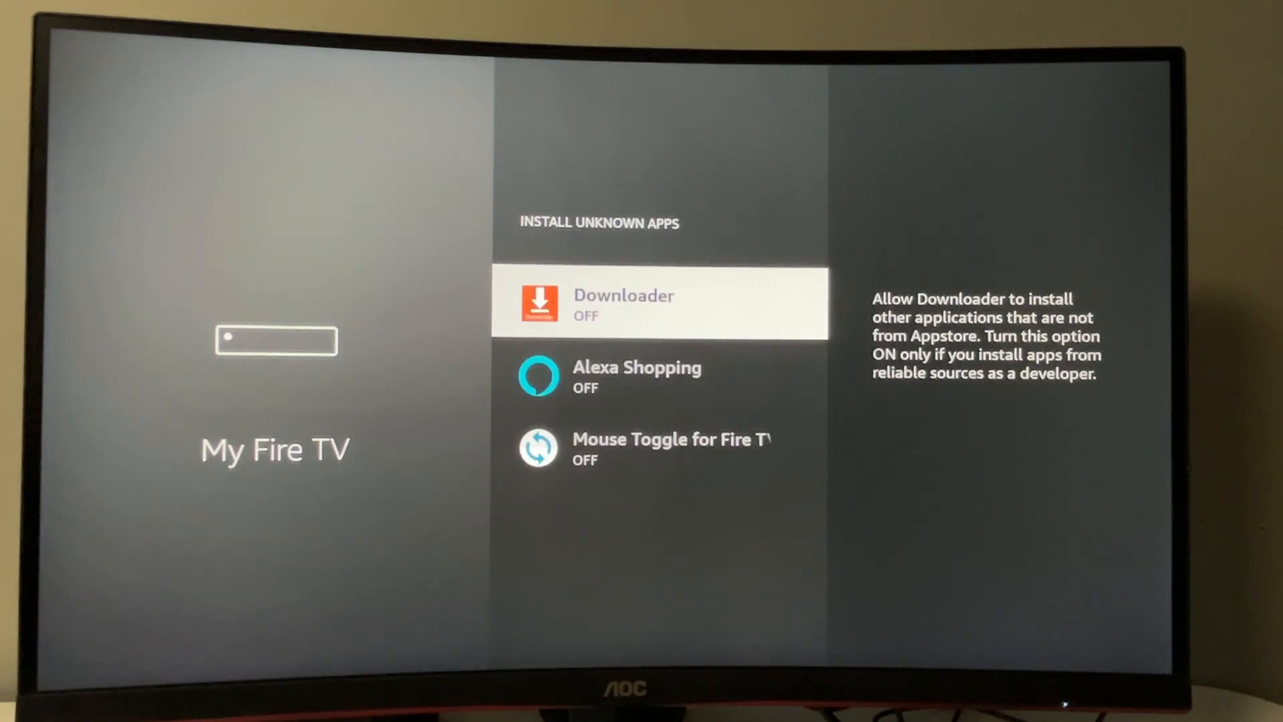
{"action": "left_click", "coordinate": [659, 304]}
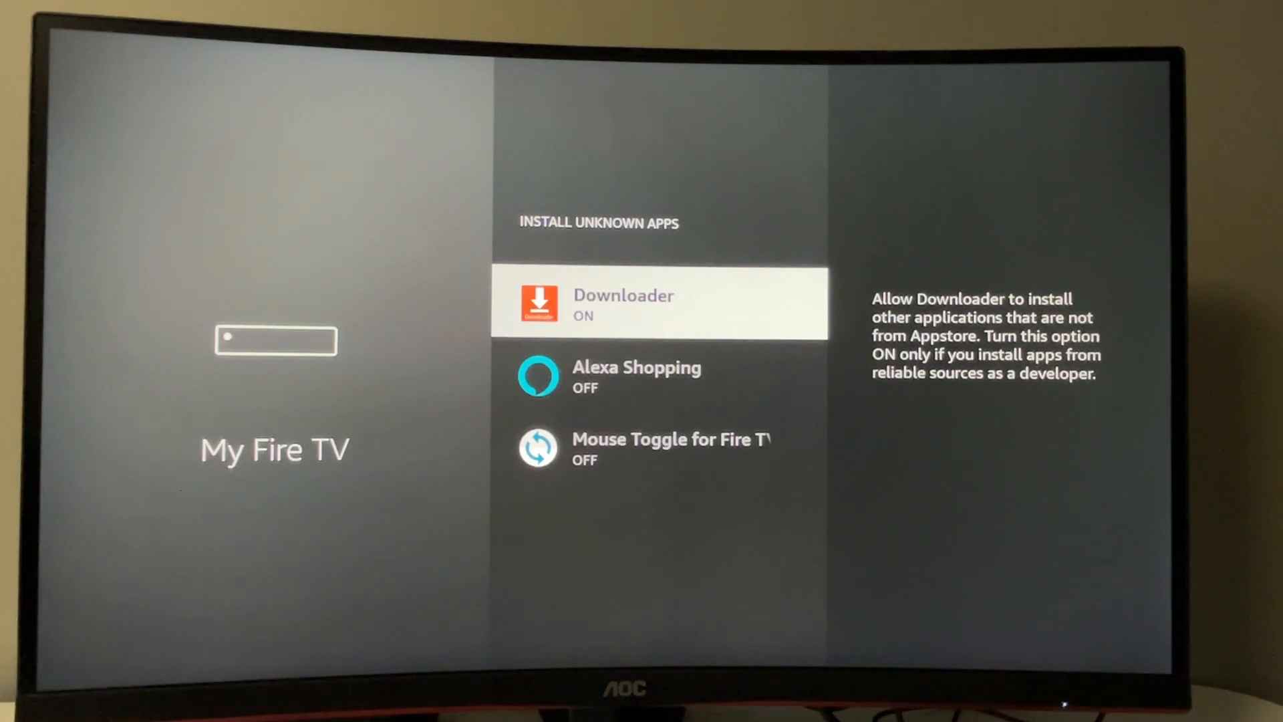
{"action": "left_click", "coordinate": [659, 303]}
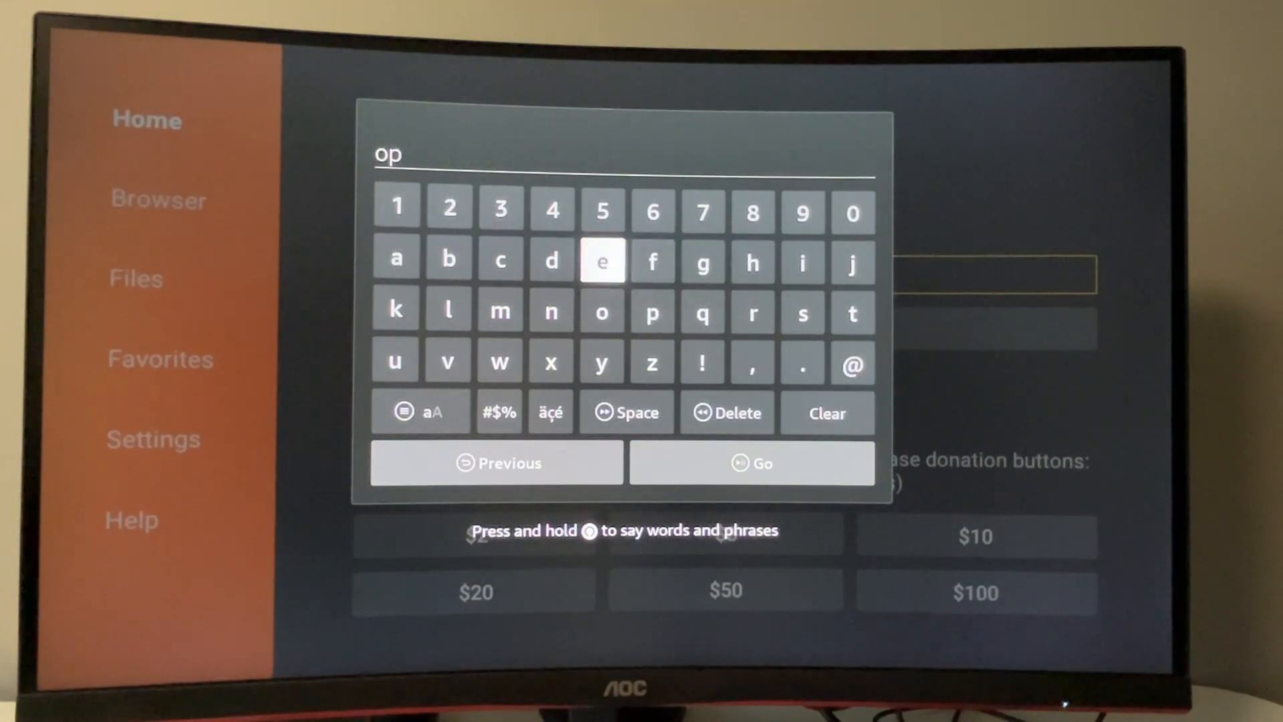
- Fill Downloader's address box with opera.com/download
{"action": "left_click", "coordinate": [750, 463]}
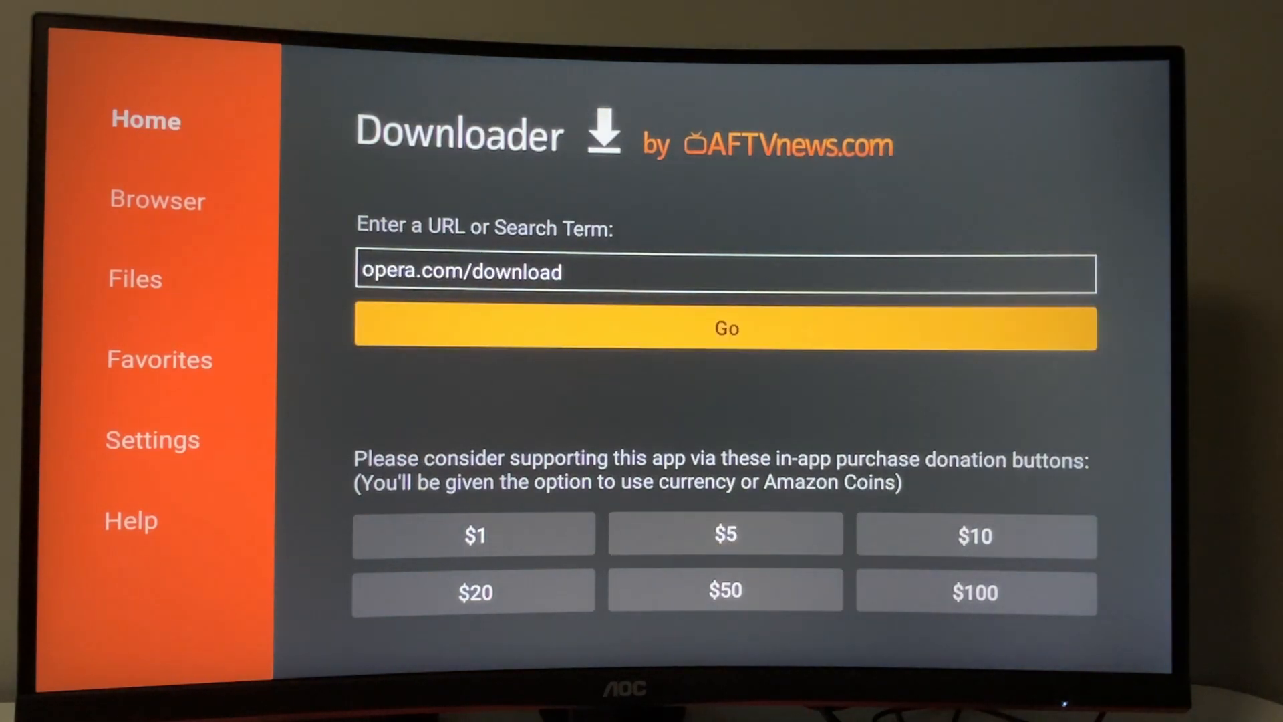
- Load the opera.com download page and download the Opera app for Android
{"action": "left_click", "coordinate": [724, 329]}
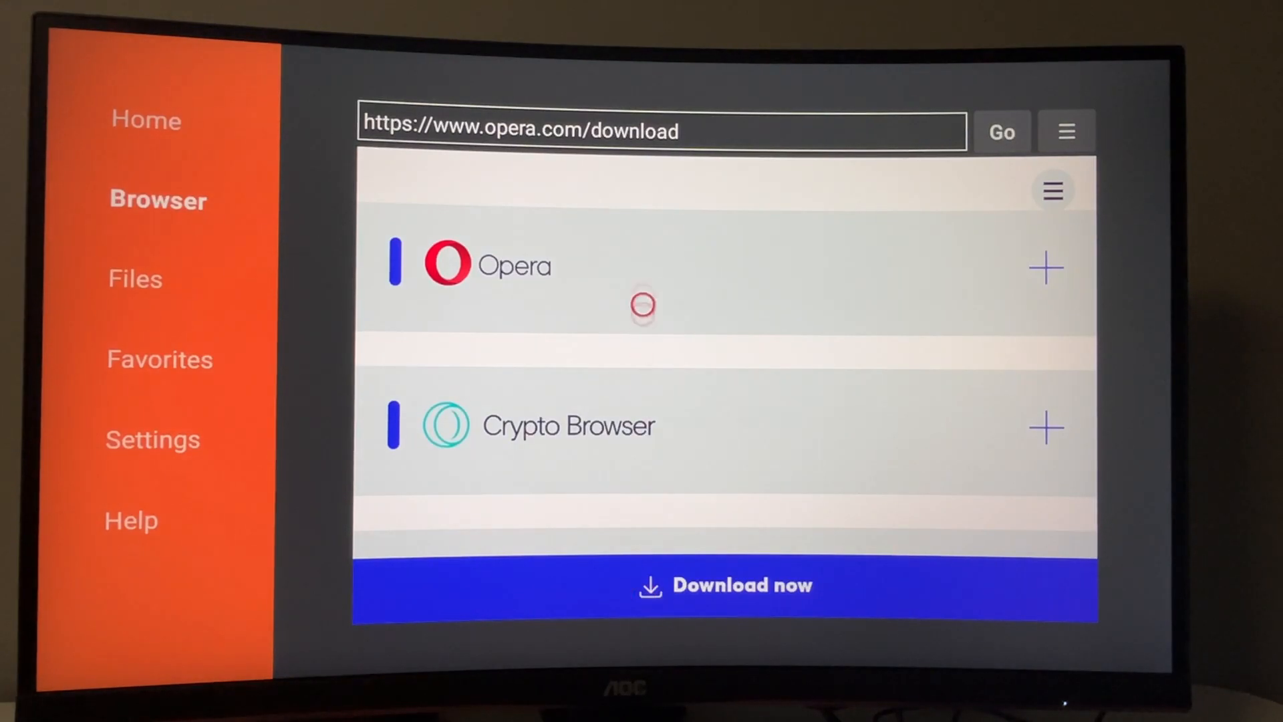
{"action": "mouse_move", "coordinate": [1045, 231]}
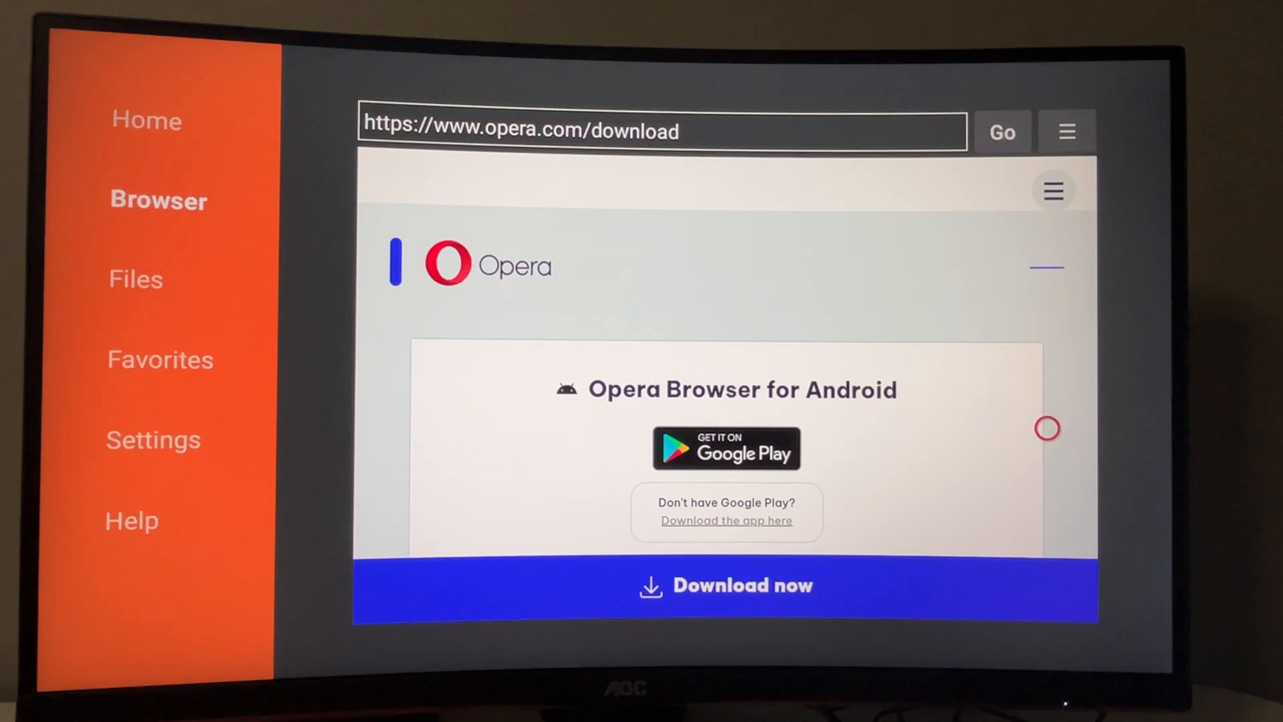
{"action": "mouse_move", "coordinate": [500, 538]}
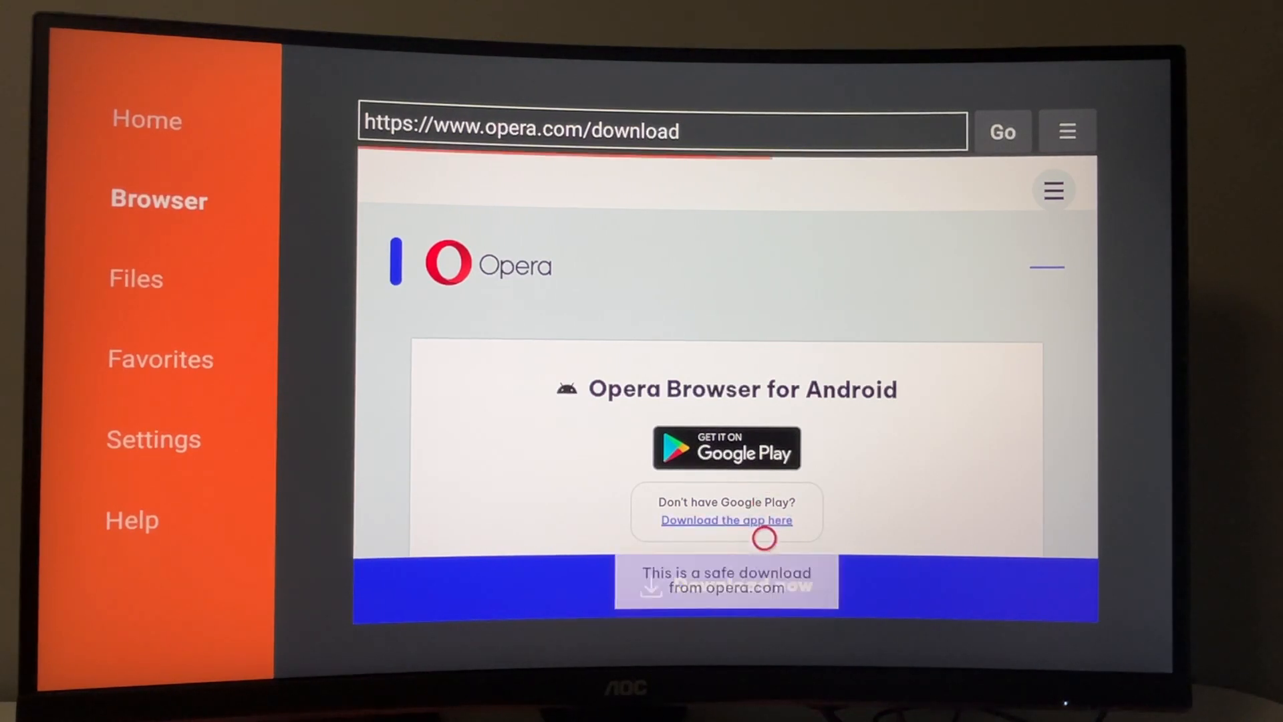
{"action": "left_click", "coordinate": [725, 520]}
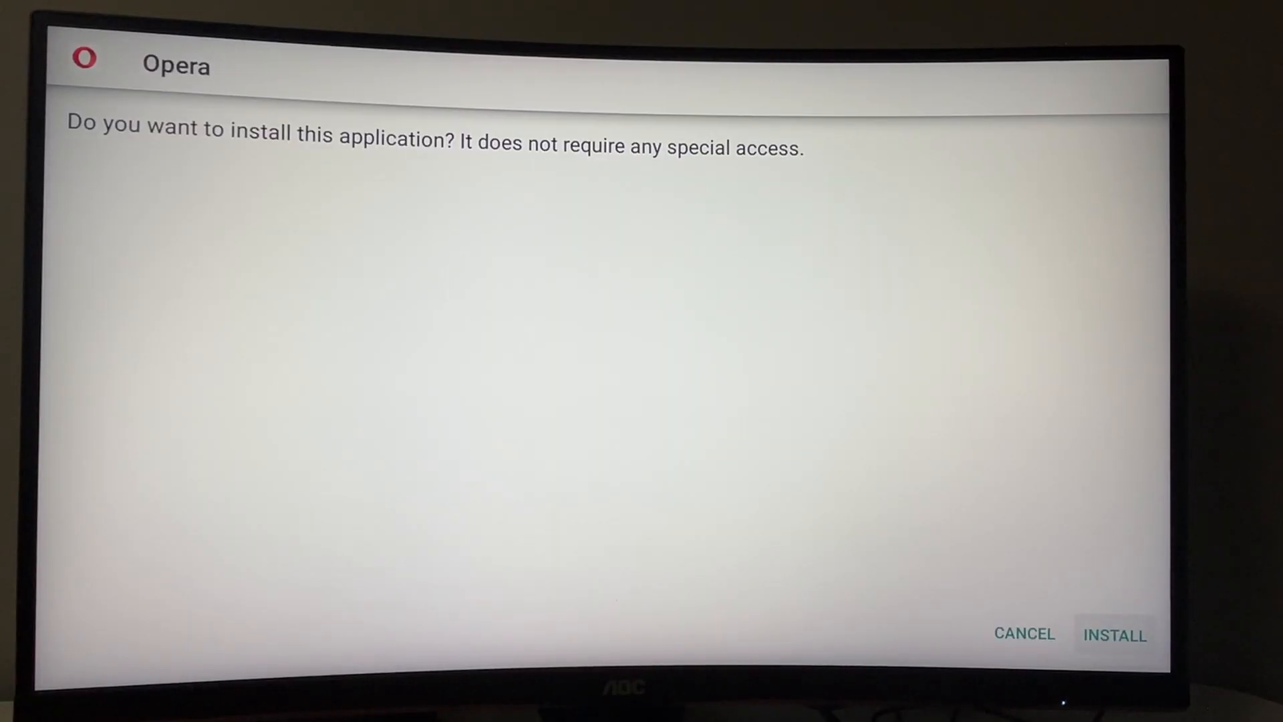
- Confirm installing Opera and return to Downloader's download status message
{"action": "left_click", "coordinate": [1113, 633]}
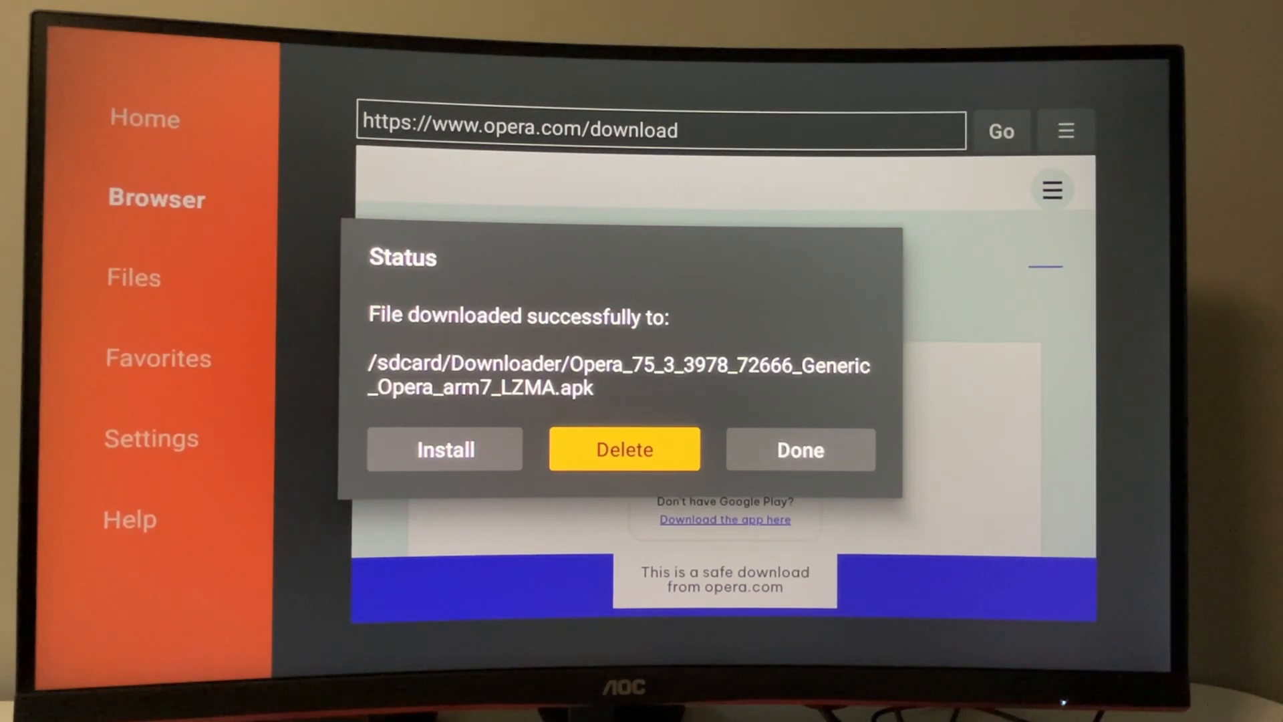
- Delete the downloaded Opera APK file and confirm the deletion
{"action": "left_click", "coordinate": [624, 449]}
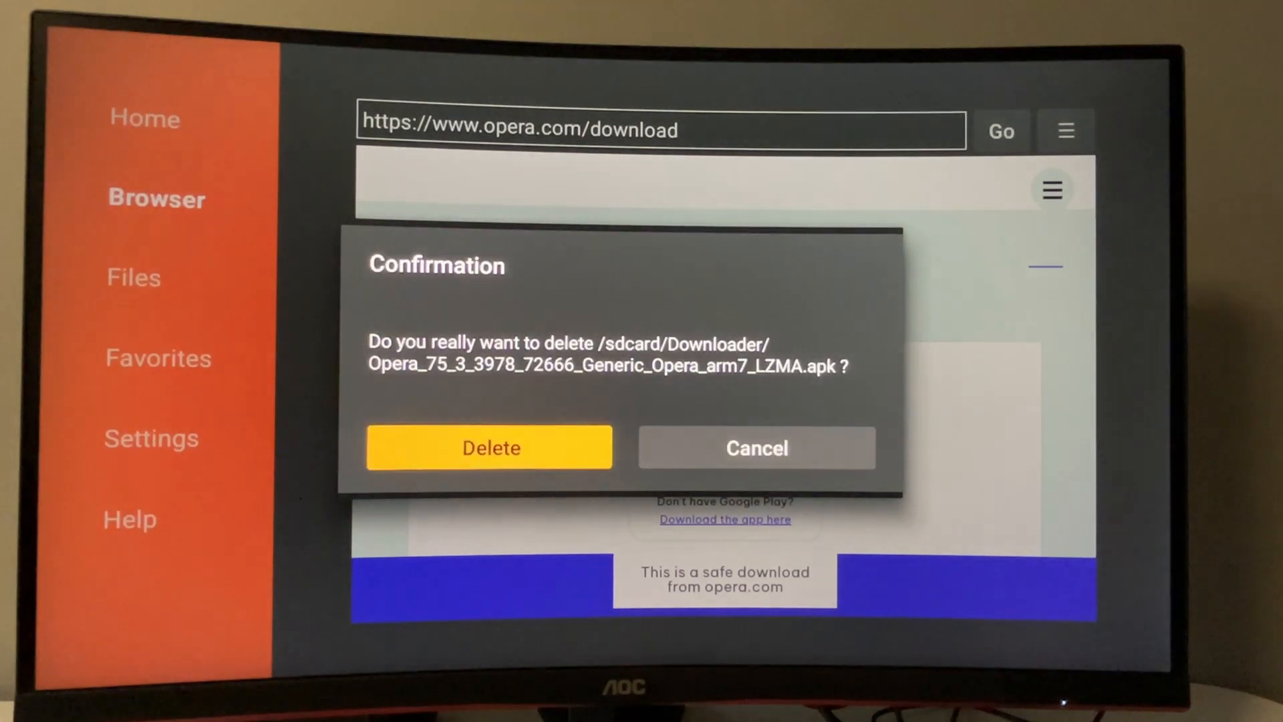
{"action": "left_click", "coordinate": [489, 448]}
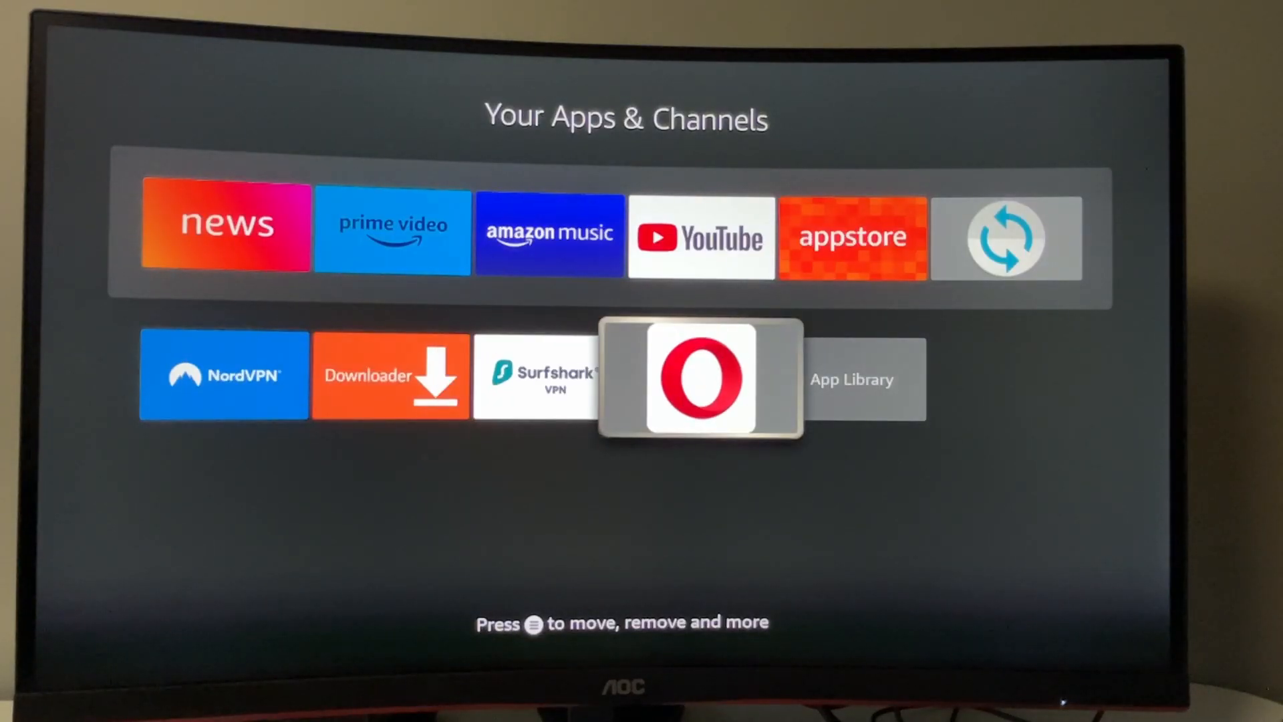
- Launch Opera from Your Apps & Channels to reach its start page
{"action": "left_click", "coordinate": [699, 377]}
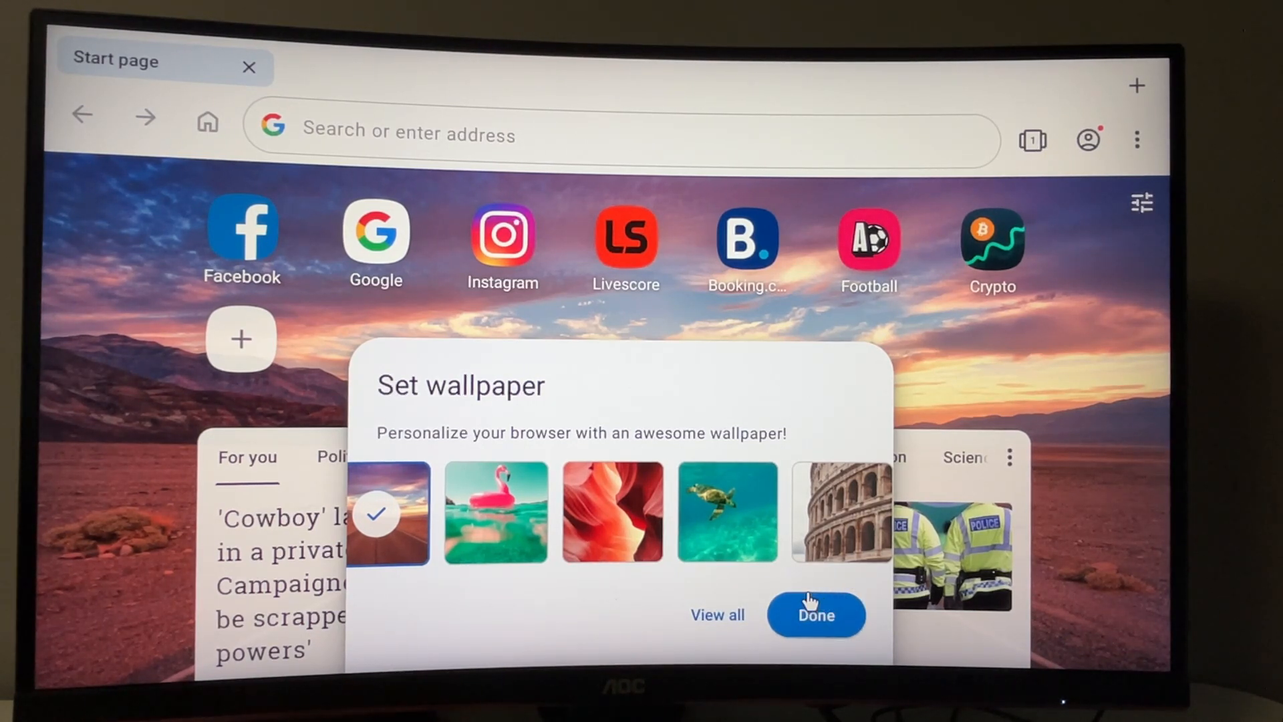
{"action": "mouse_move", "coordinate": [774, 601]}
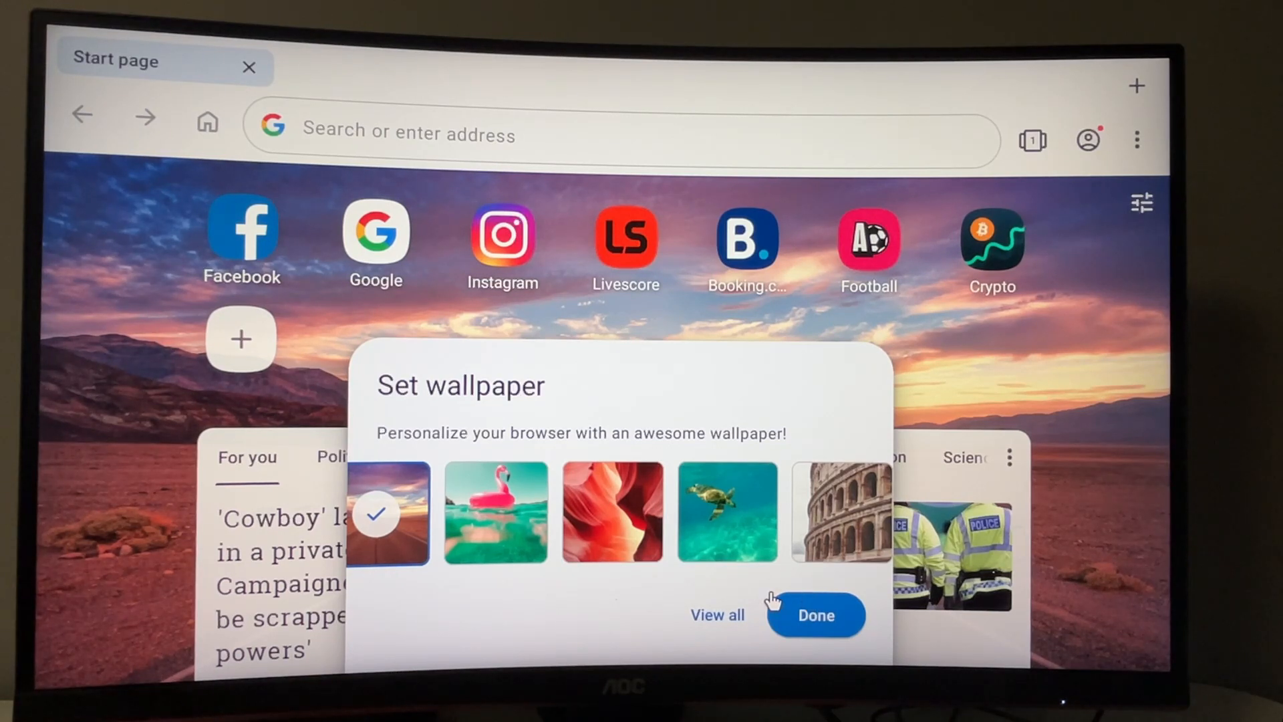